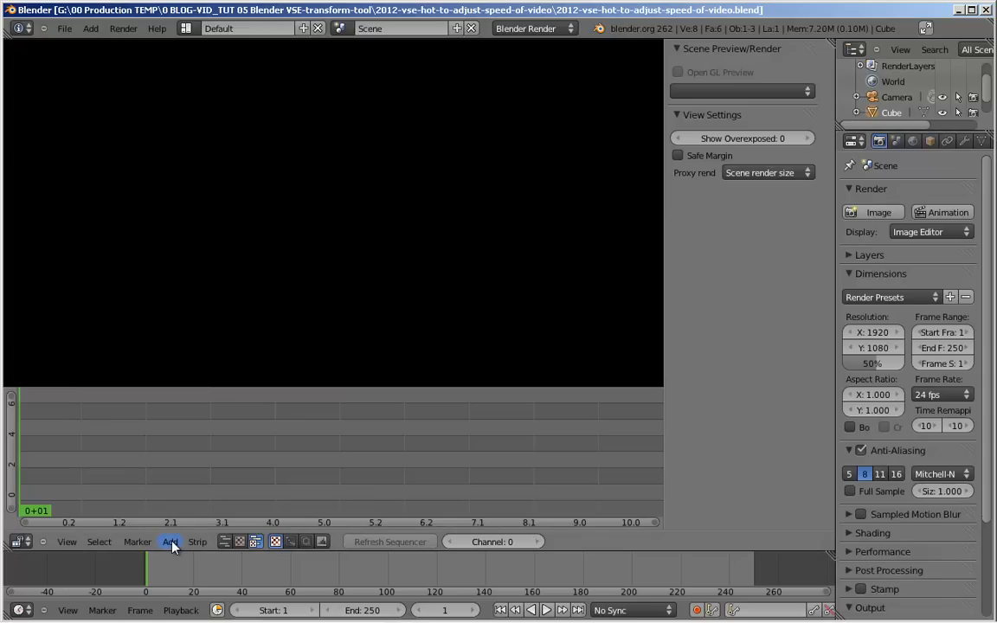
mouse_move(539, 467)
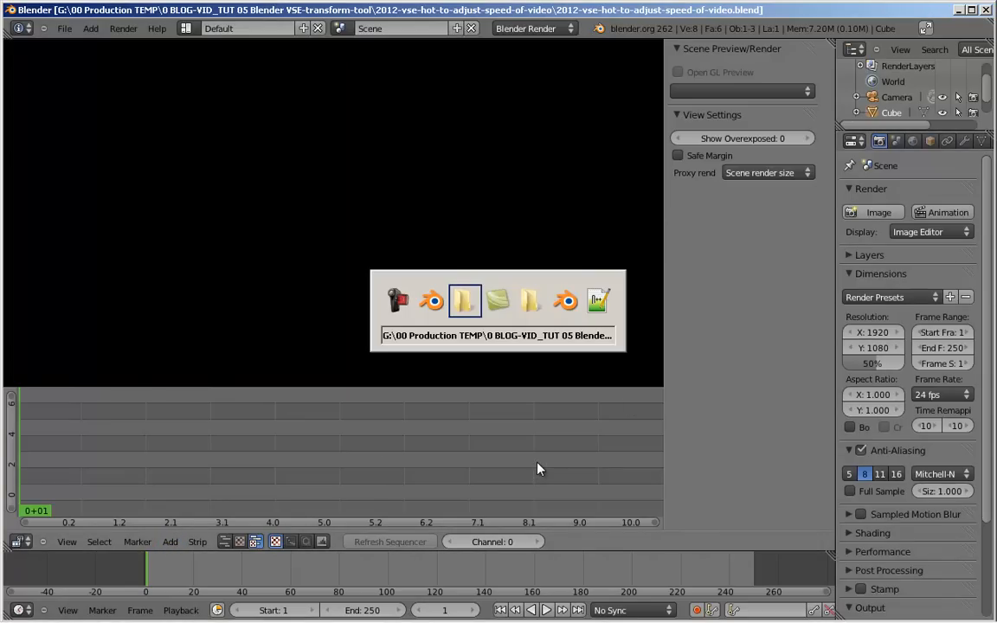
Read the clip's 640×480 size and 30 fps in MediaInfo, then close it and return to Blender.
right_click(618, 156)
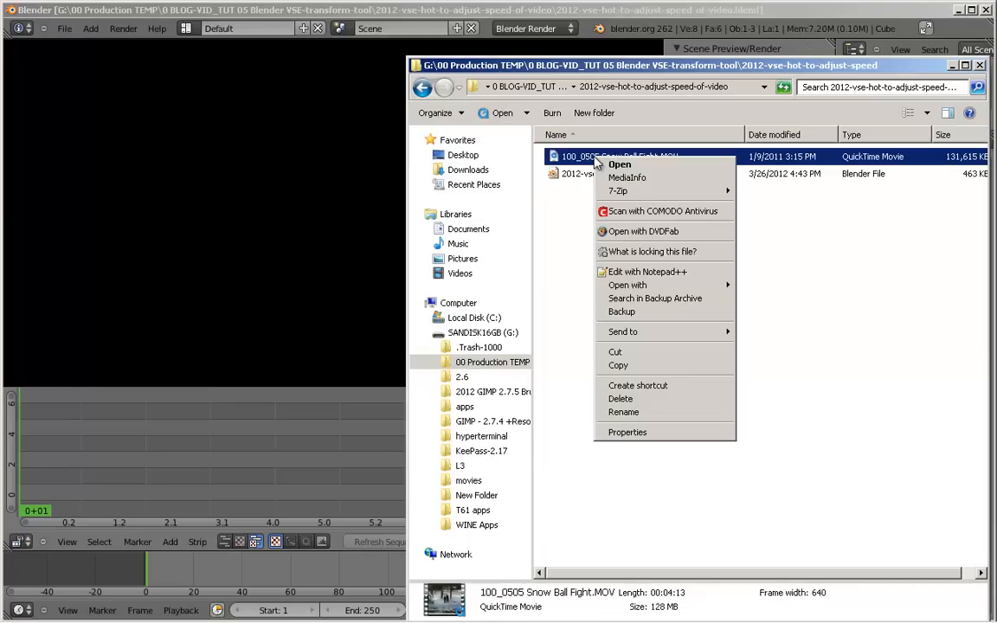
left_click(627, 176)
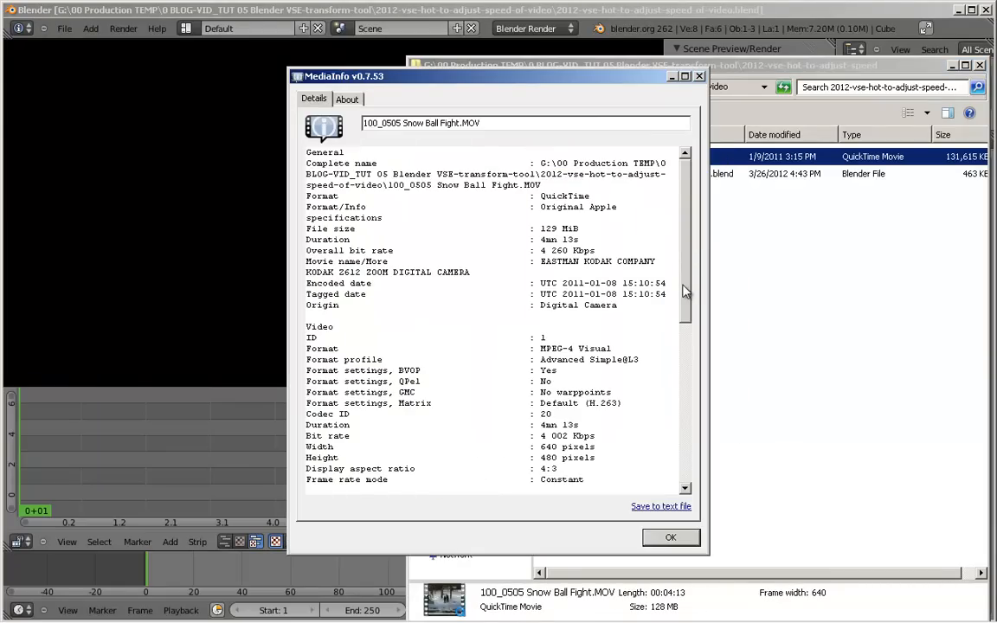
scroll("down", 3)
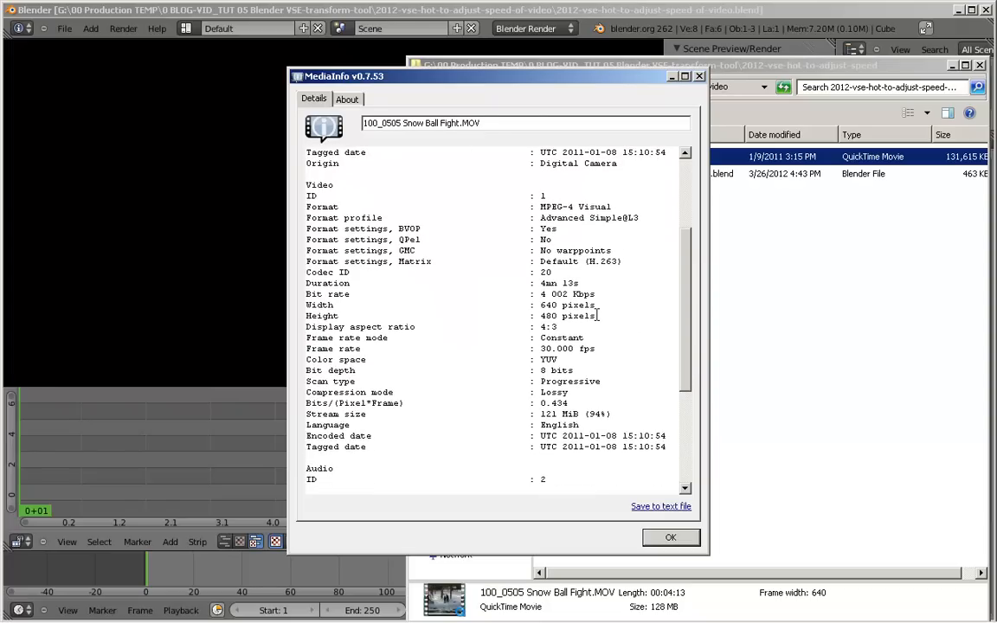
mouse_move(632, 315)
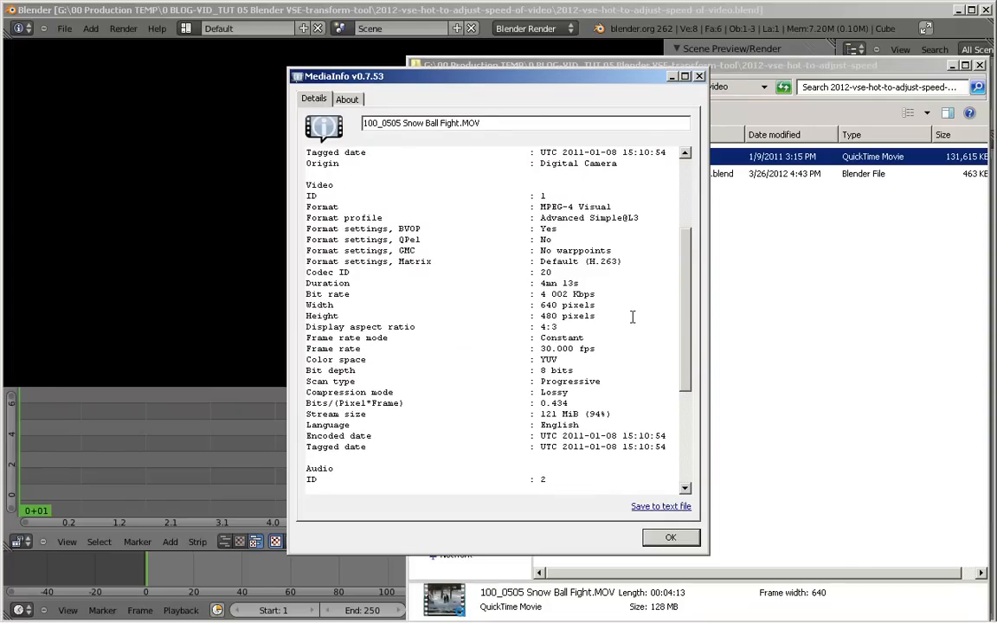
left_click(670, 537)
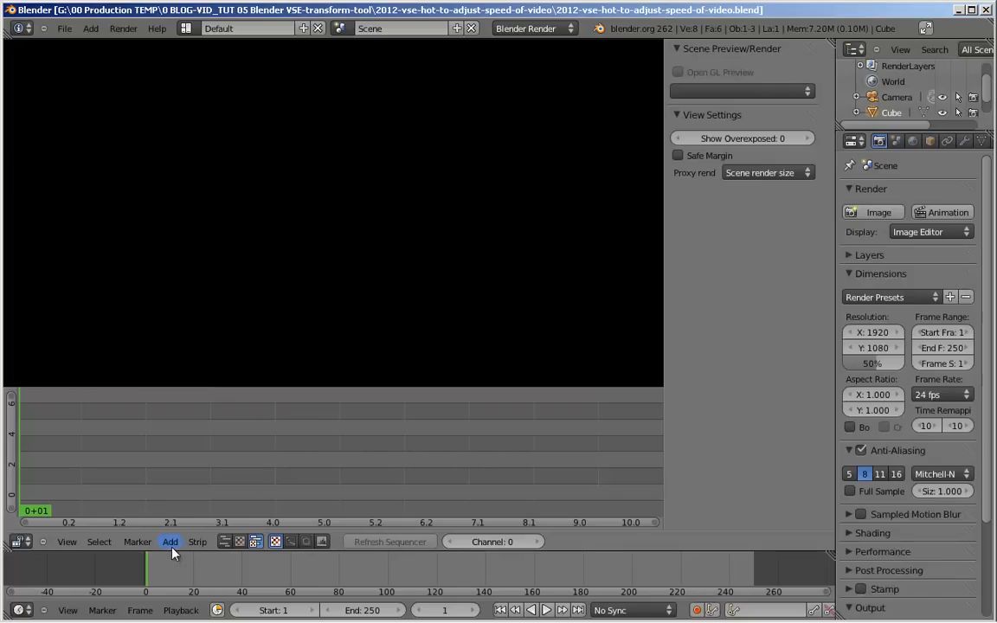
Add the snowball fight MOV from the 2012-vse-hot-to-adjust-speed-of-video folder as a movie strip.
left_click(169, 540)
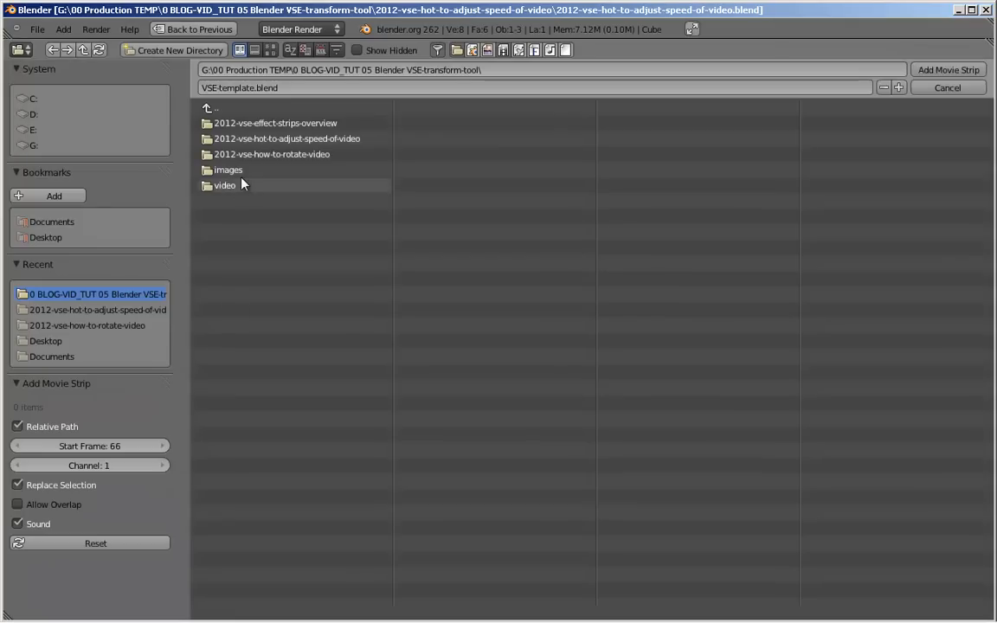
mouse_move(285, 138)
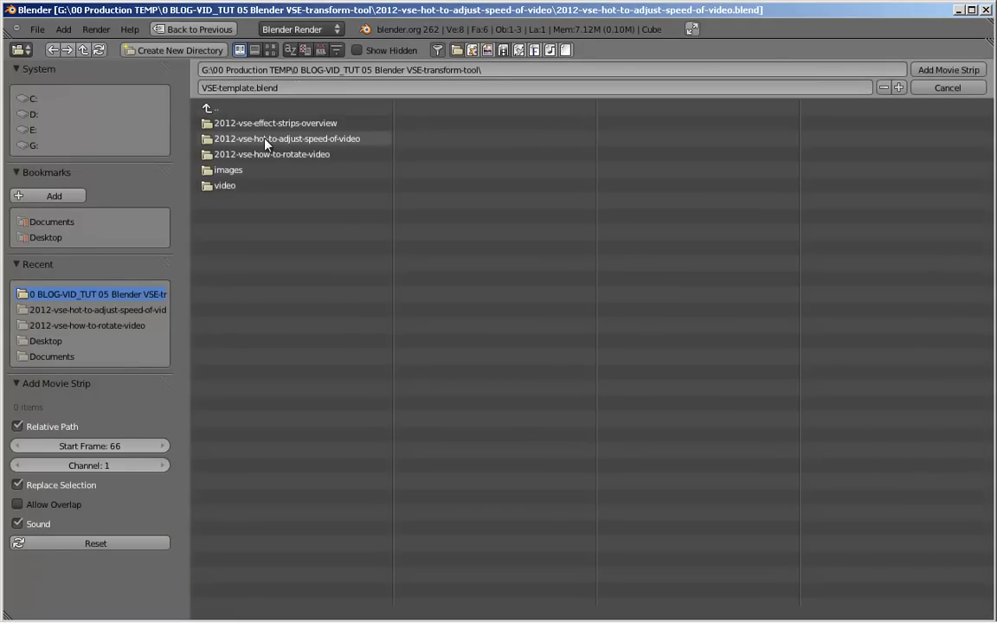
double_click(285, 139)
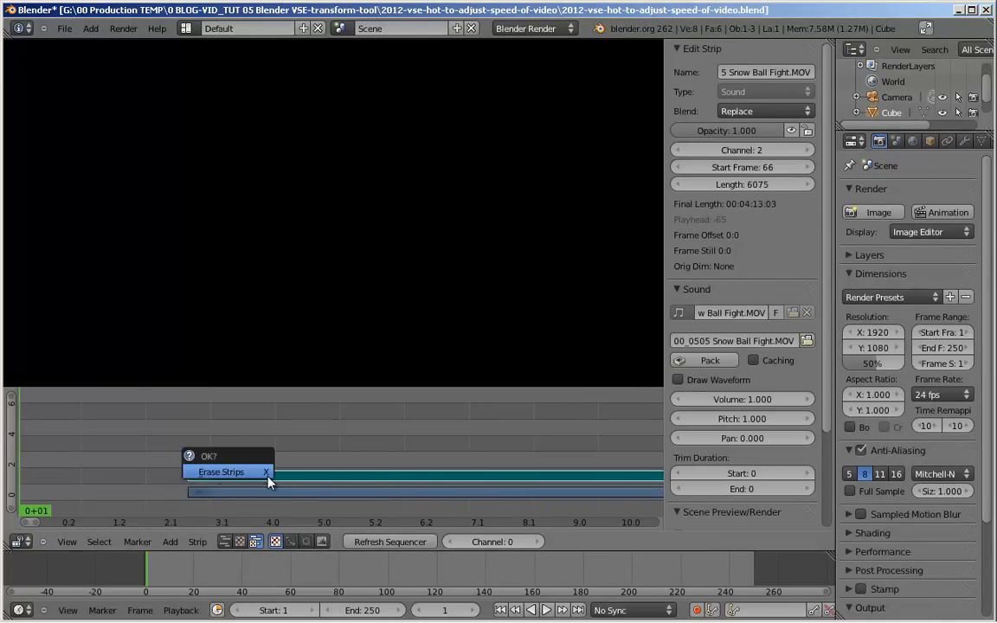
Delete the sound strip and move the video strip to start at frame 1.
left_click(222, 471)
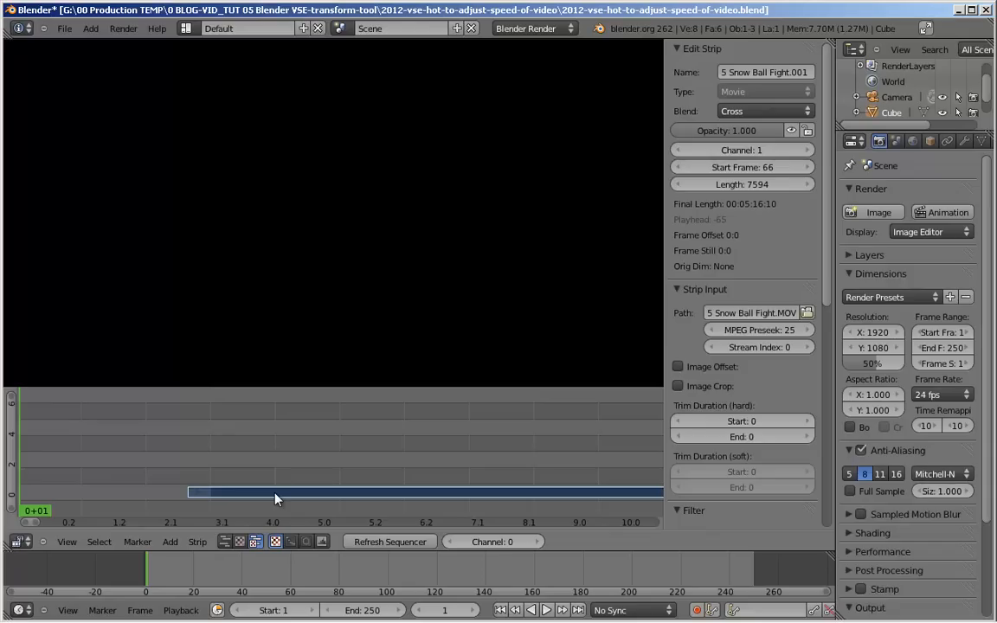
left_click_drag(277, 493, 197, 493)
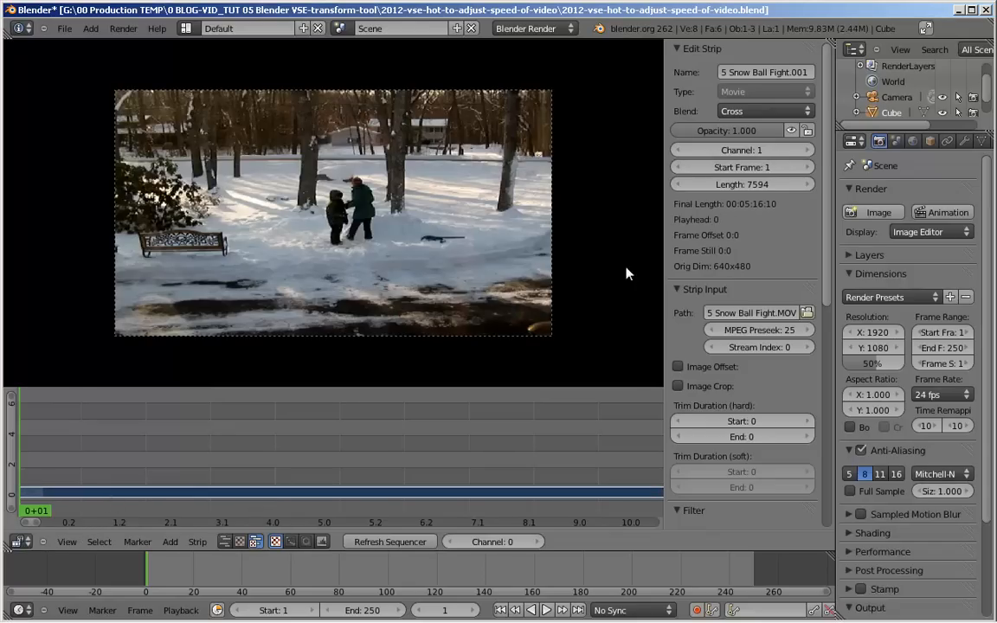
left_click(741, 183)
type("100")
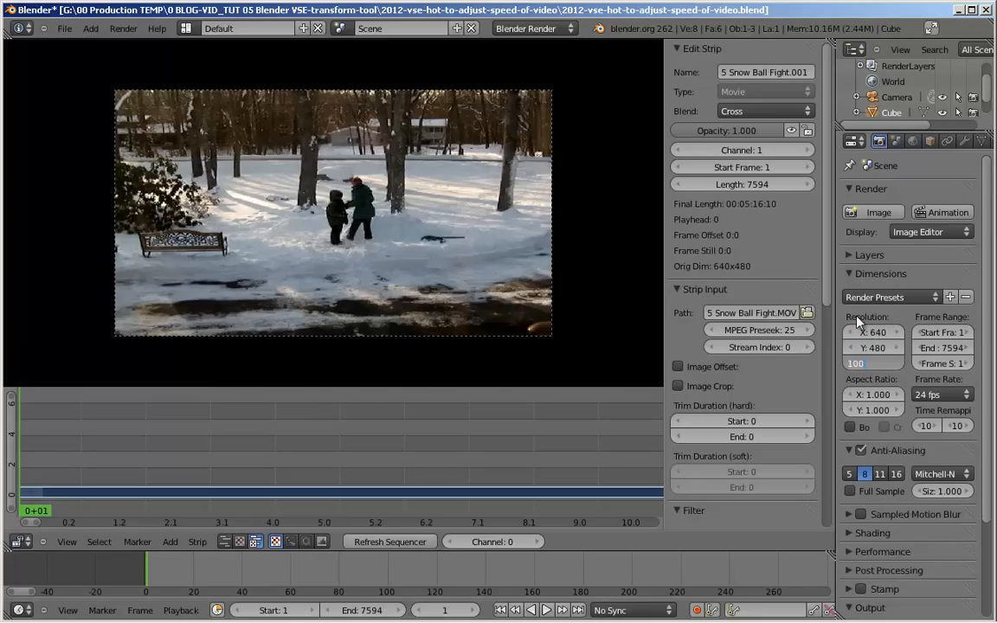
mouse_move(953, 362)
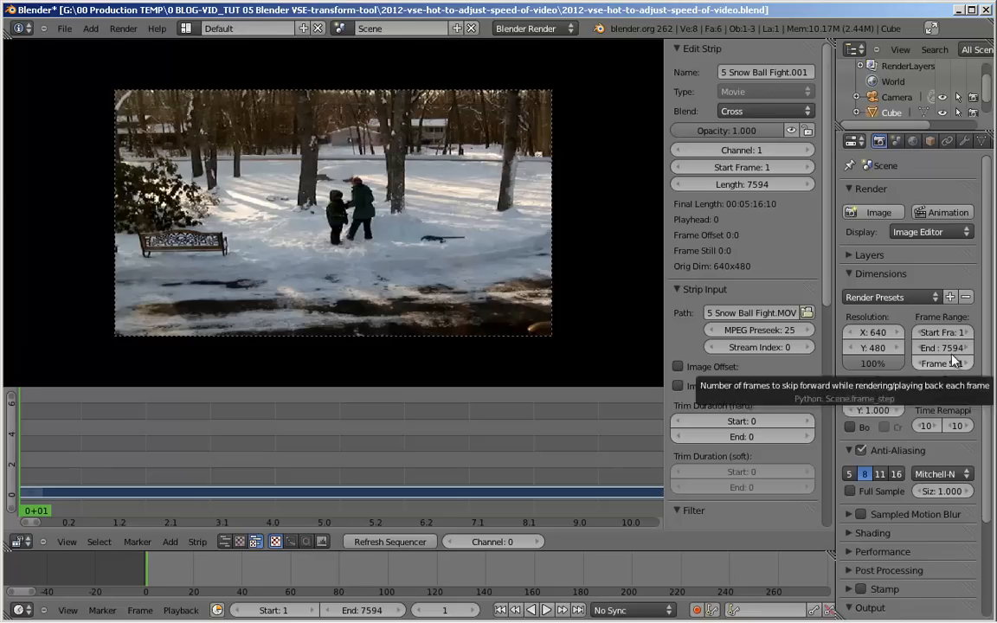
Set the scene frame rate to 30 fps to match the clip.
left_click(938, 394)
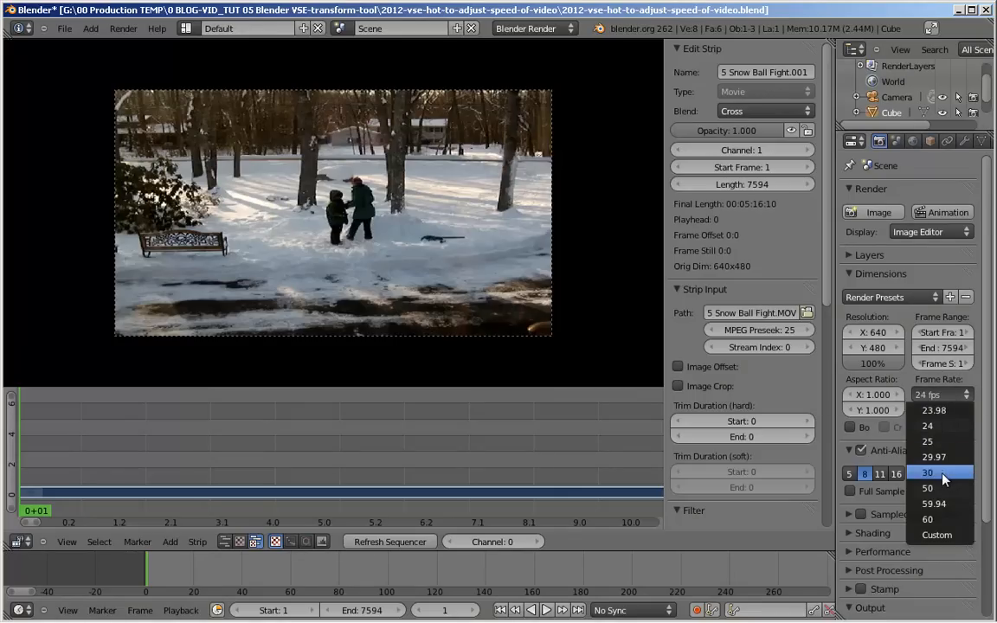
left_click(928, 471)
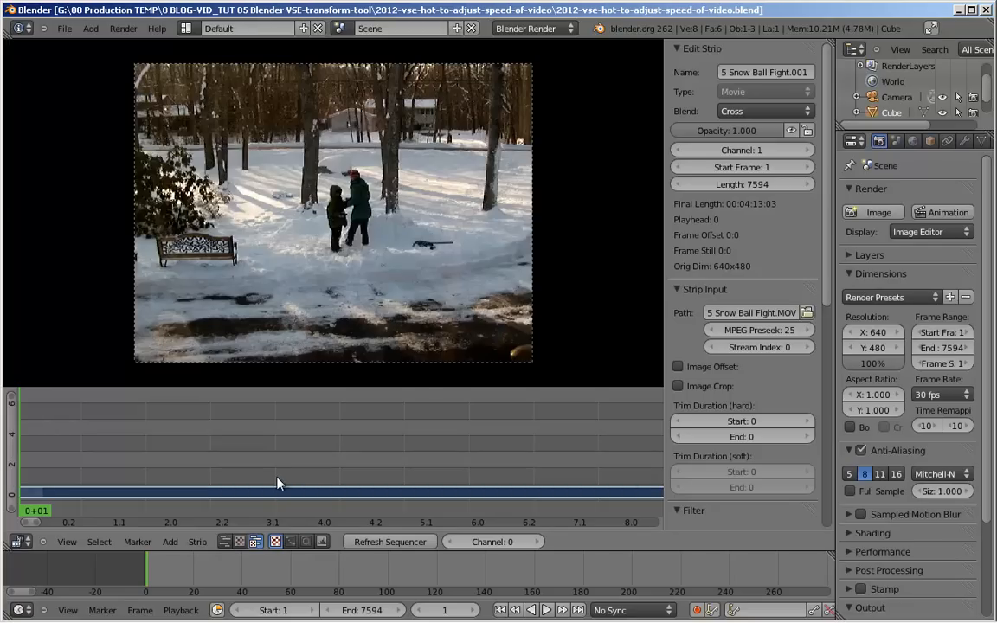
mouse_move(218, 561)
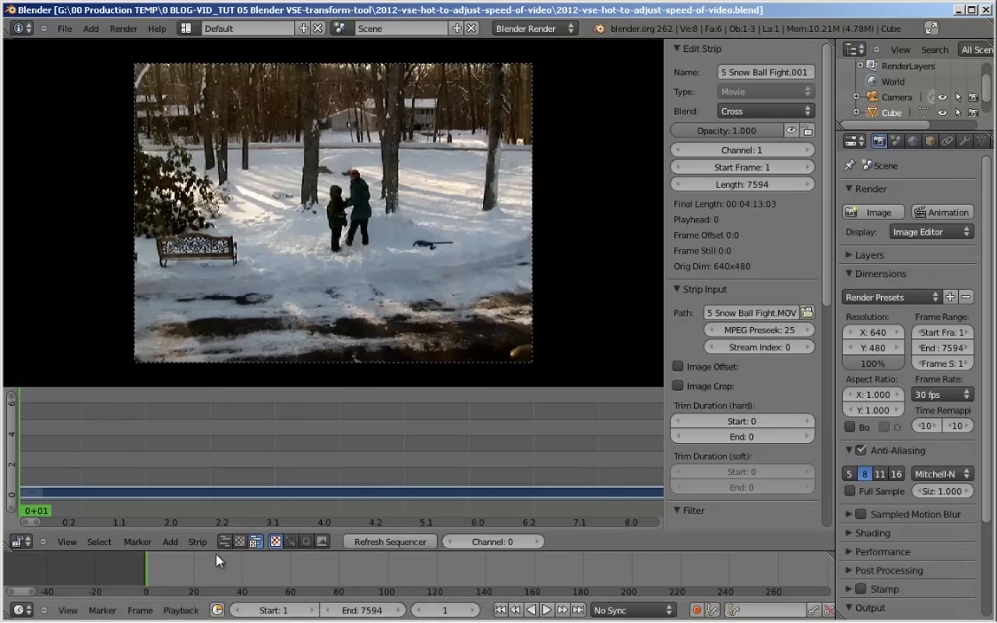
Add a Speed Control effect strip over the clip with Multiply Speed 4.00.
left_click(170, 540)
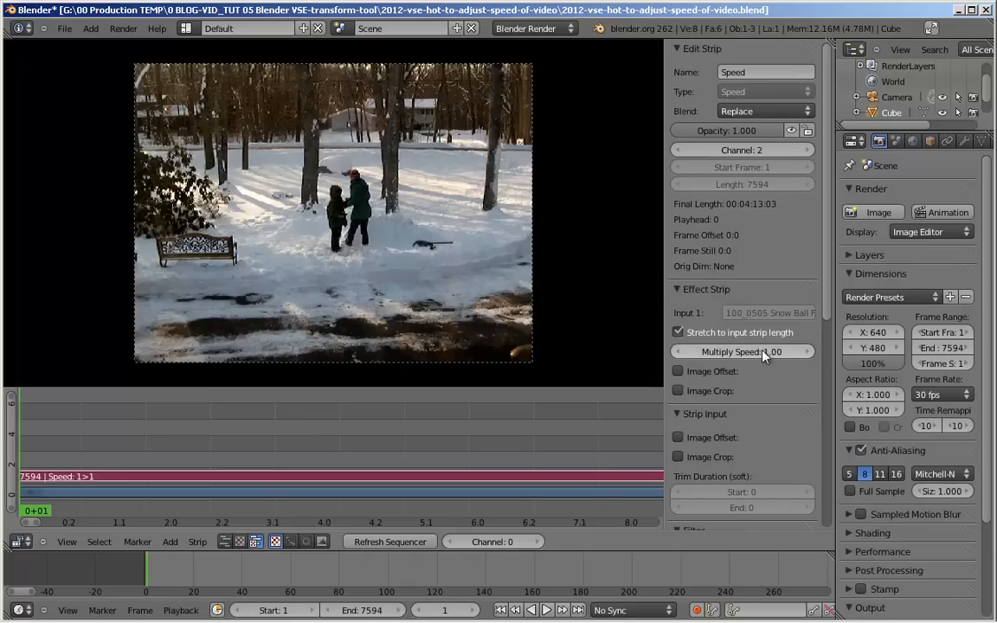
mouse_move(741, 351)
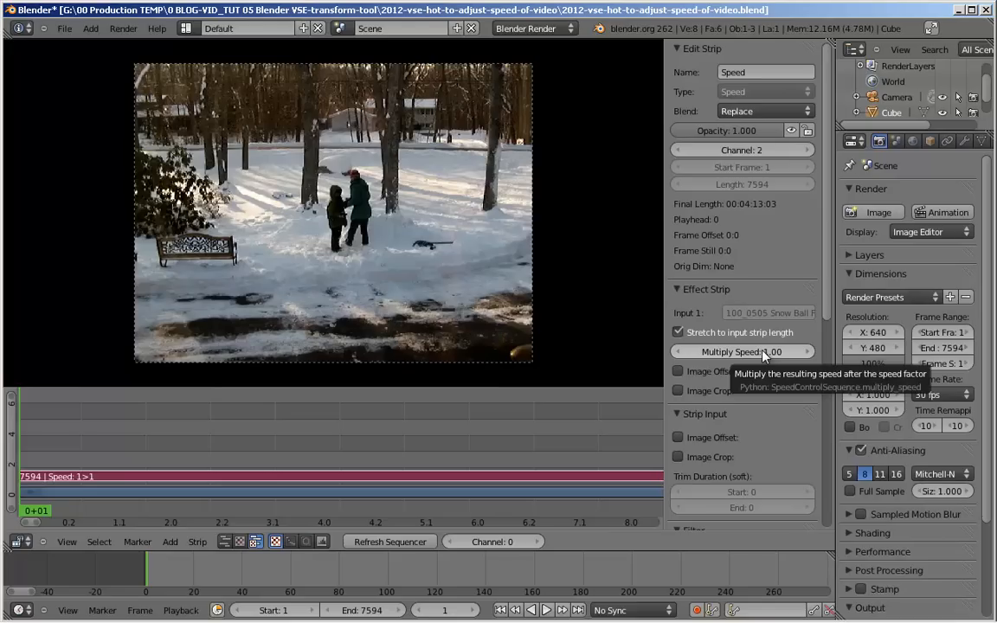
left_click(741, 351)
type("4")
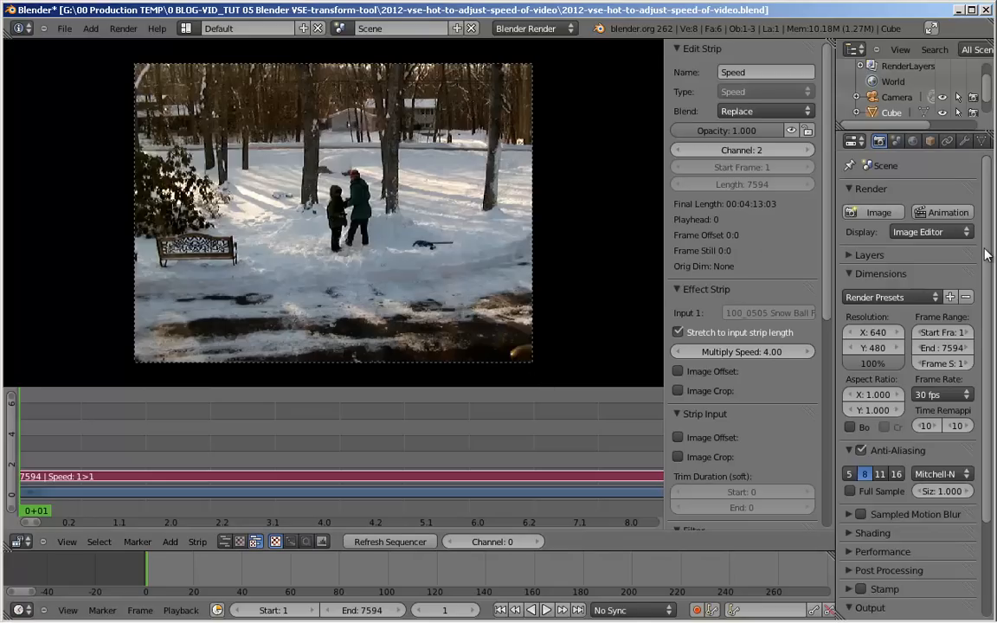
scroll("down", 3)
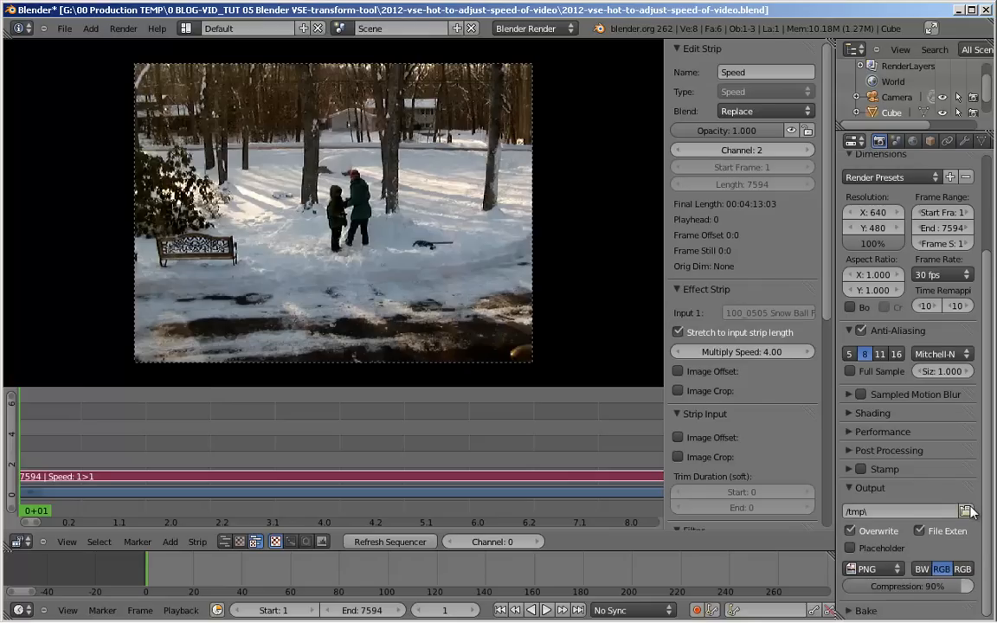
mouse_move(968, 512)
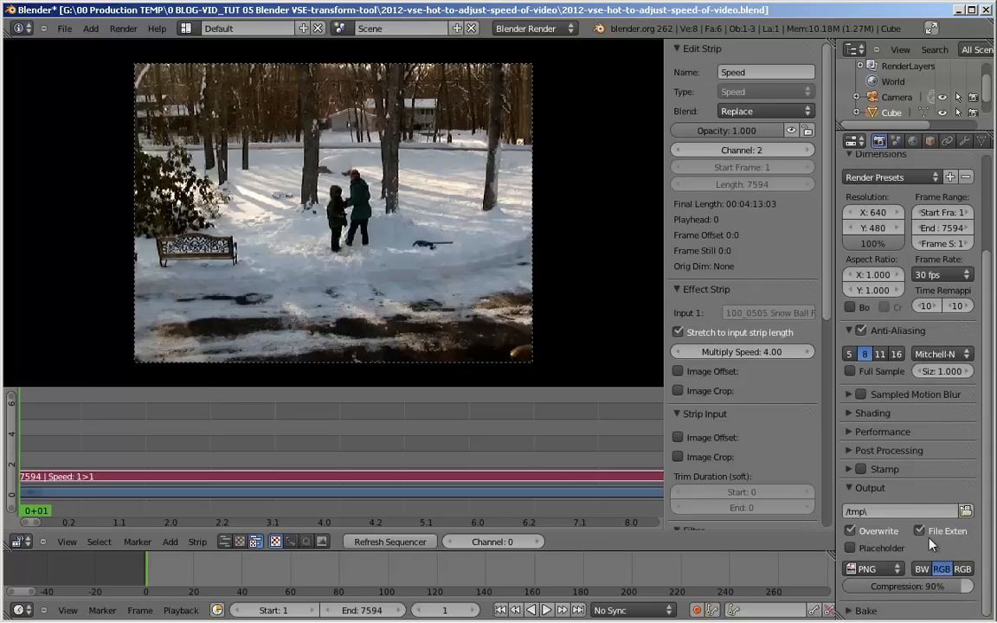
mouse_move(922, 550)
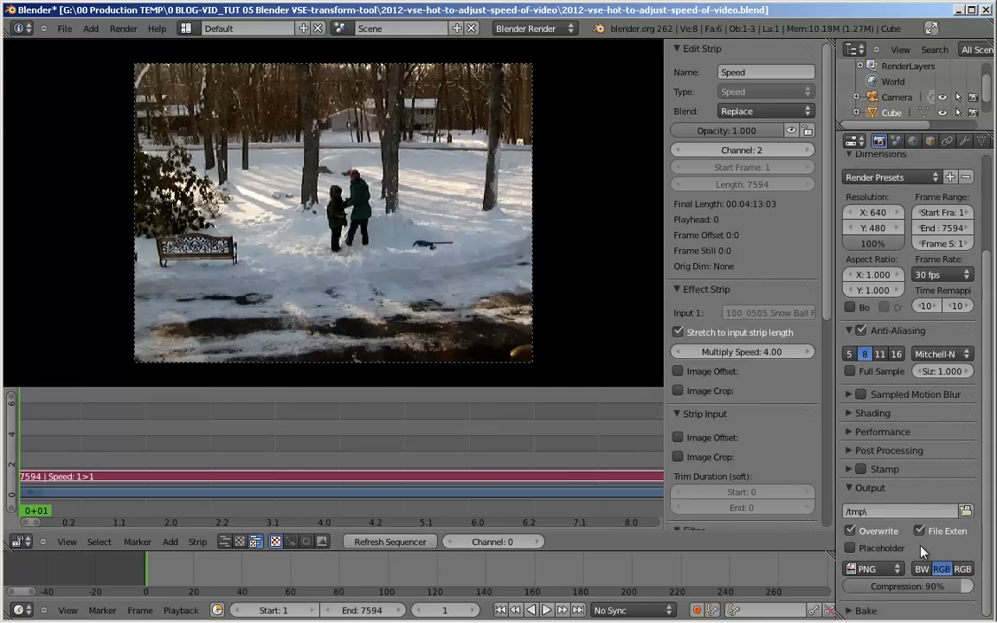
left_click(867, 568)
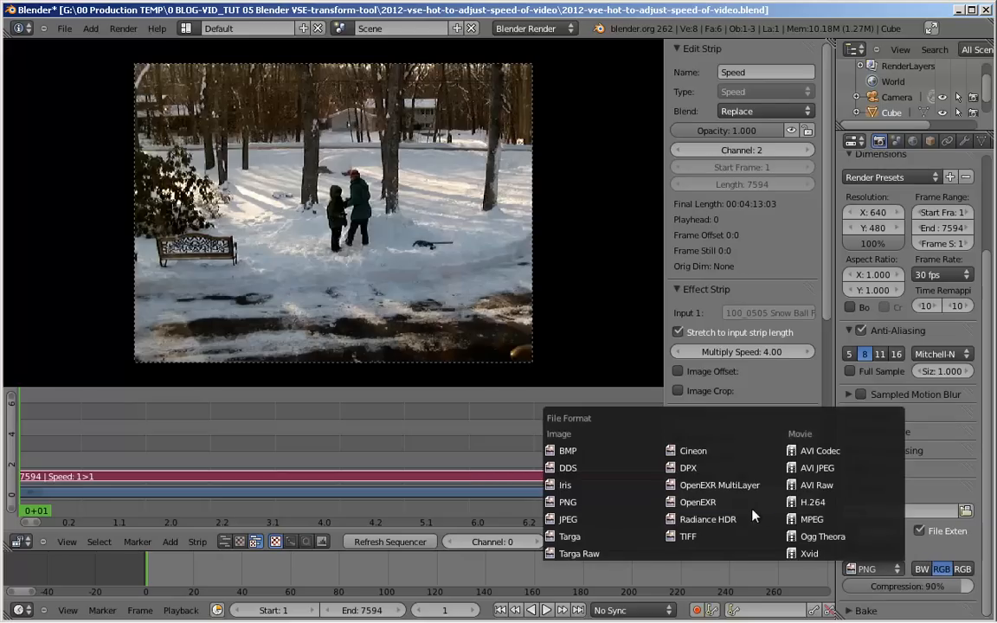
left_click(812, 502)
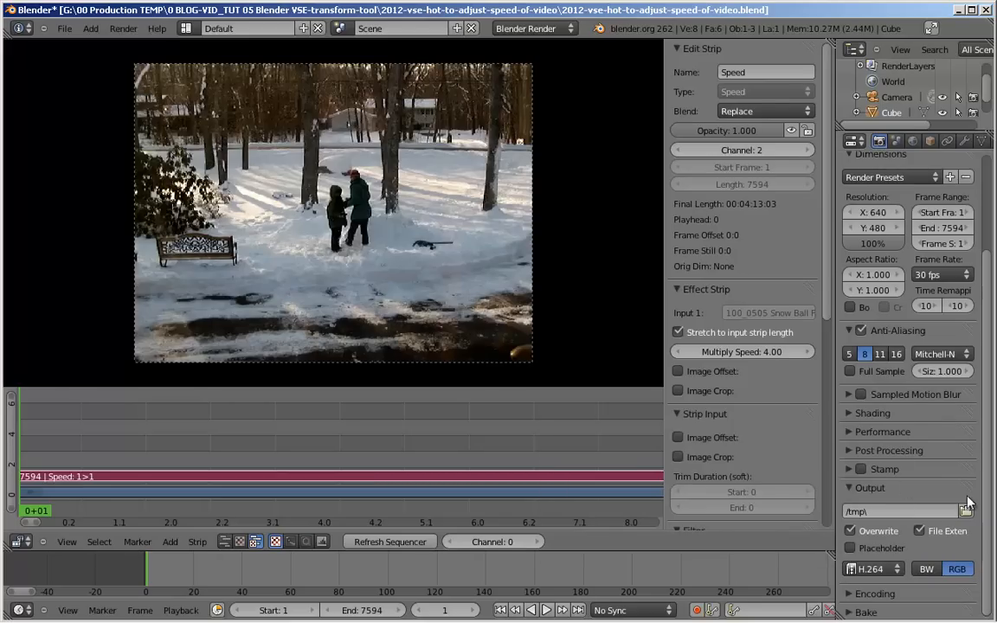
scroll("down", 3)
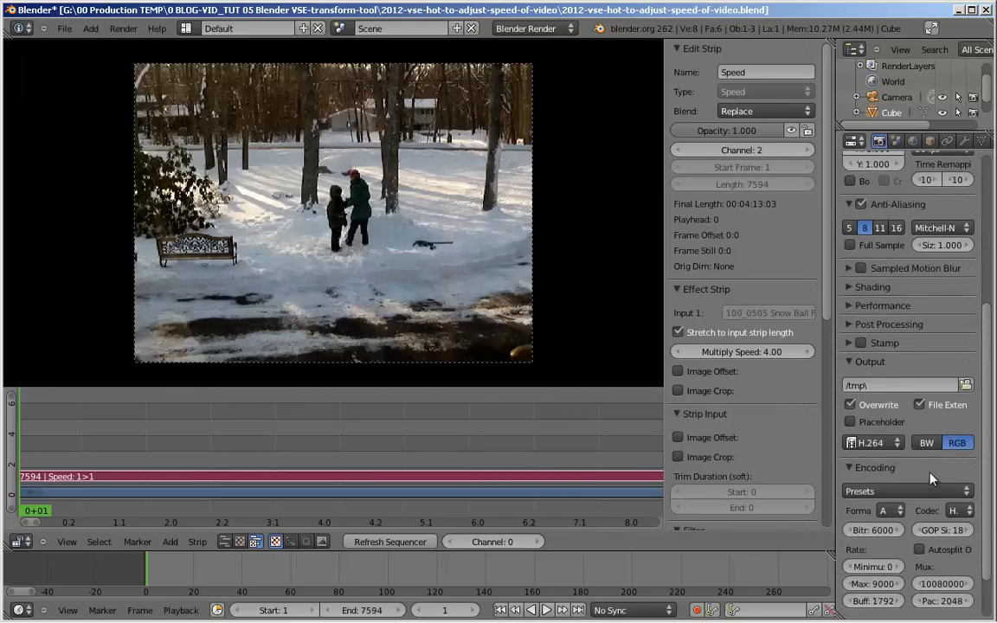
scroll("down", 3)
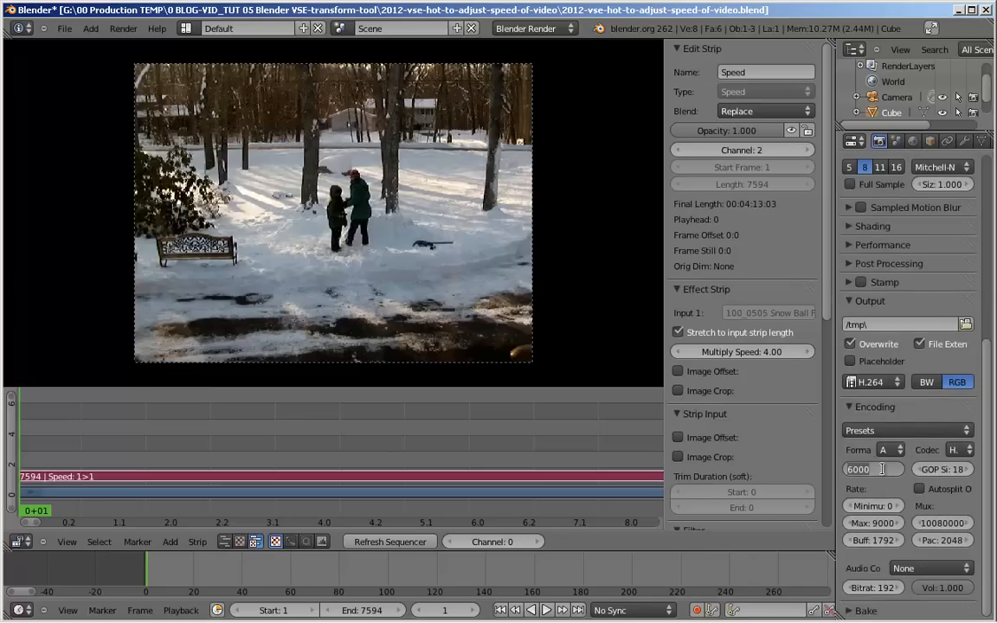
left_click(873, 470)
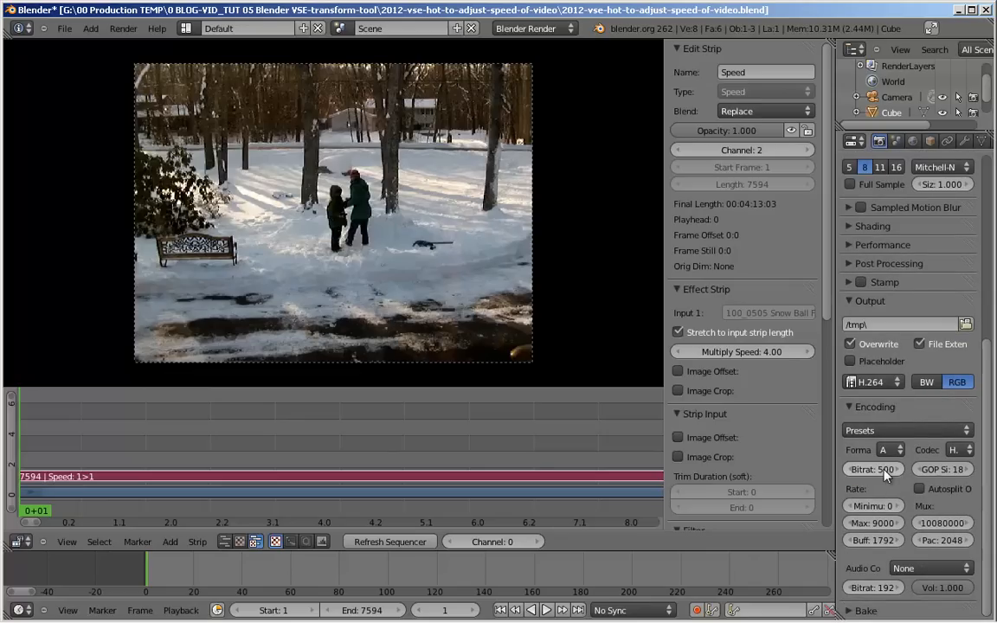
mouse_move(900, 494)
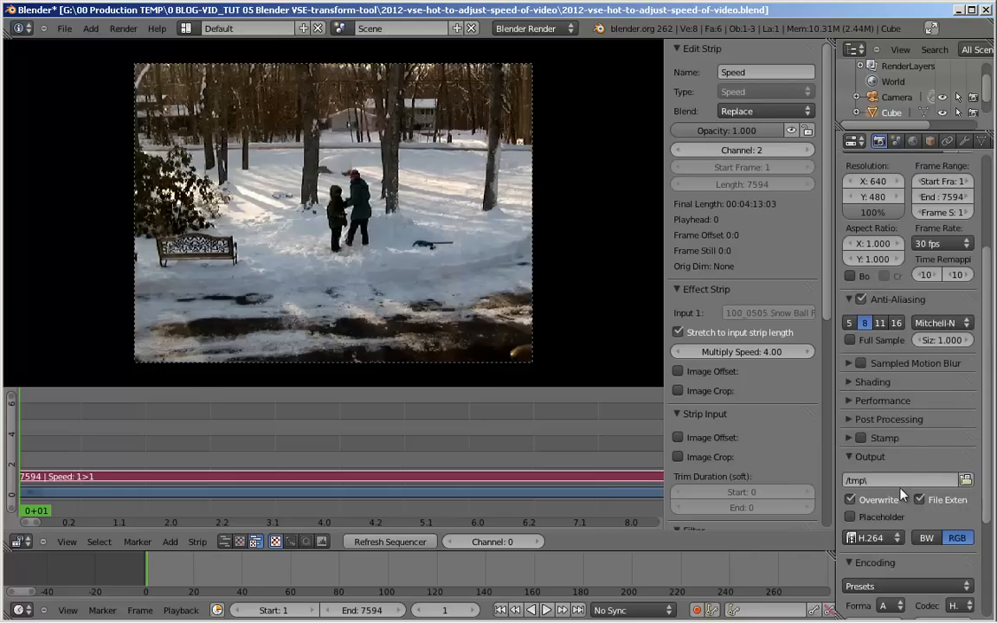
left_click(880, 141)
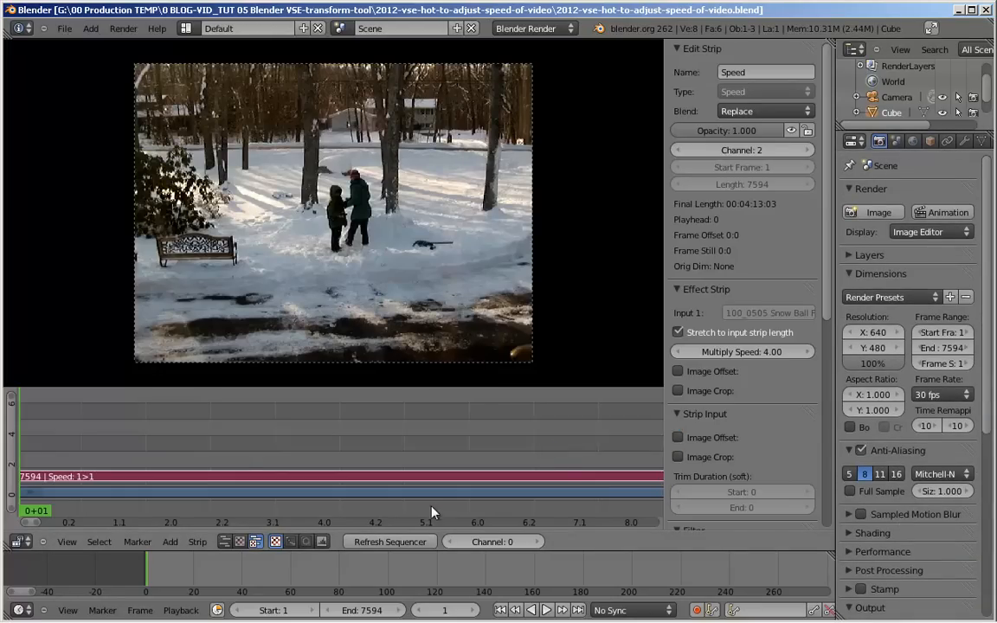
mouse_move(562, 618)
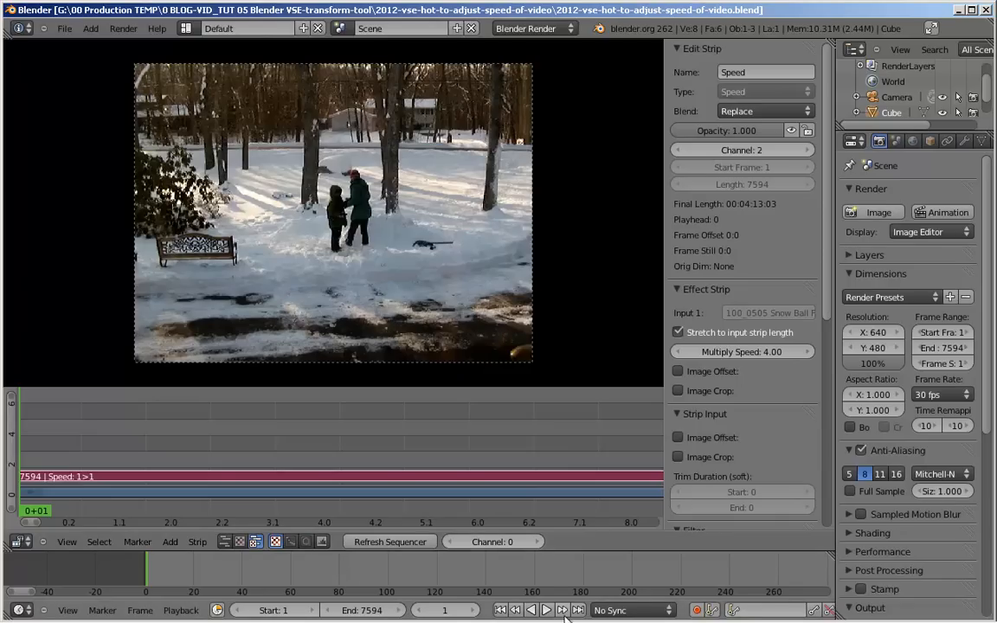
mouse_move(547, 609)
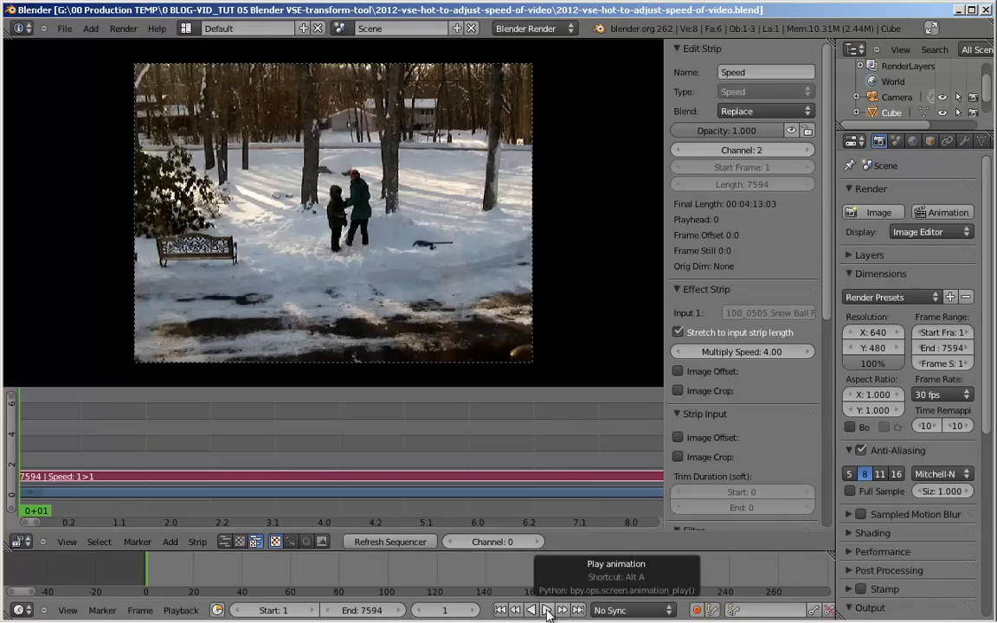
Fit all sequences into the sequencer timeline via View all Sequences.
left_click(66, 541)
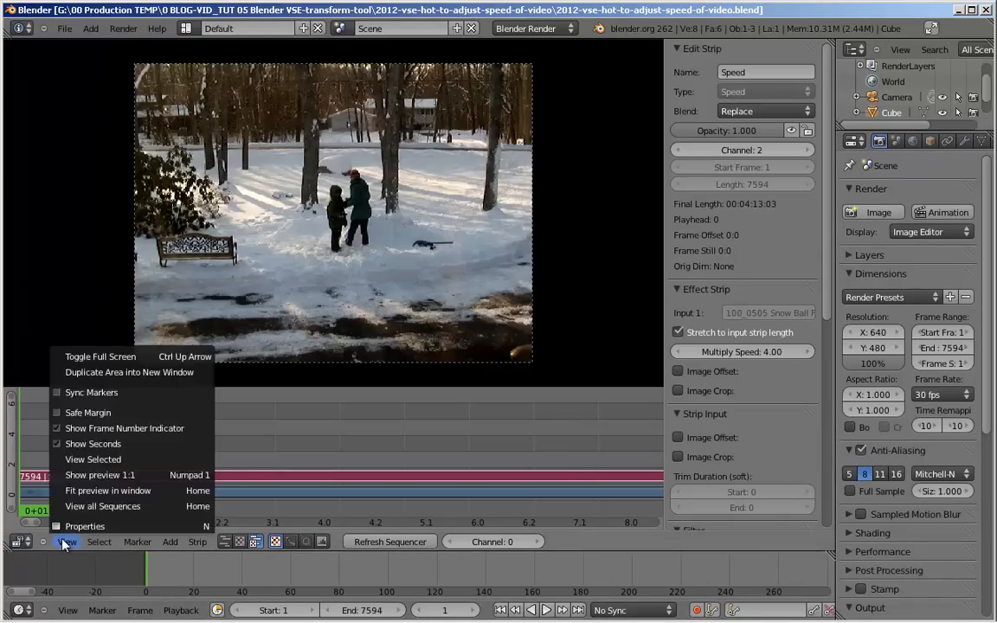
mouse_move(103, 506)
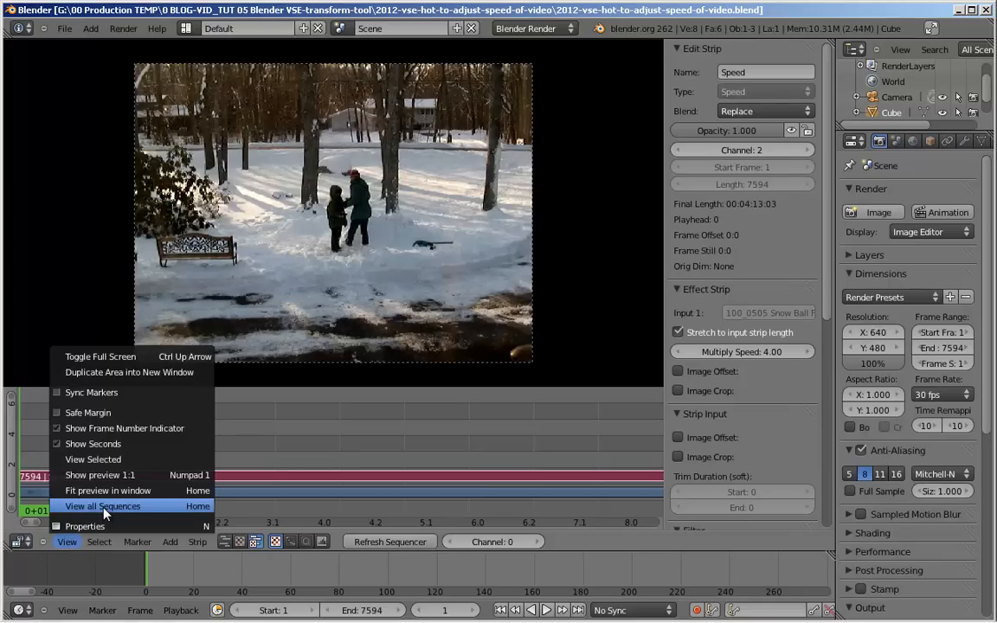
mouse_move(102, 506)
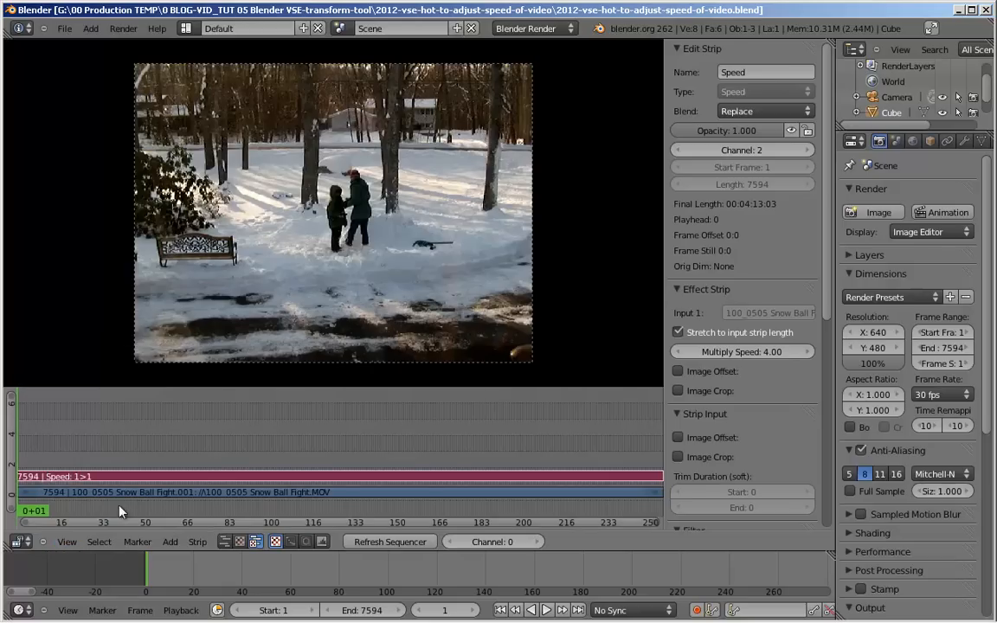
mouse_move(654, 506)
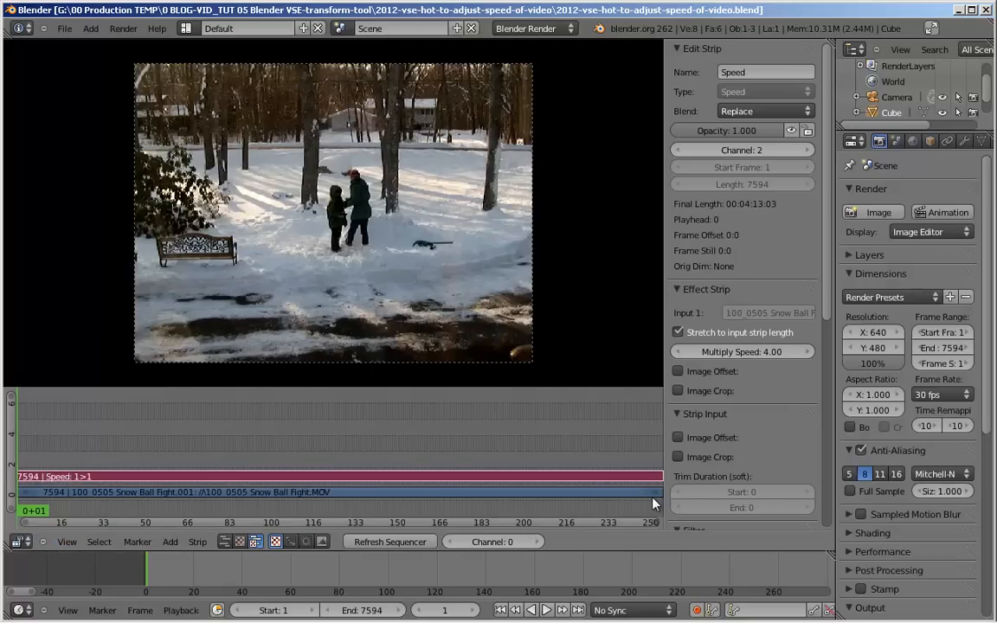
left_click(547, 609)
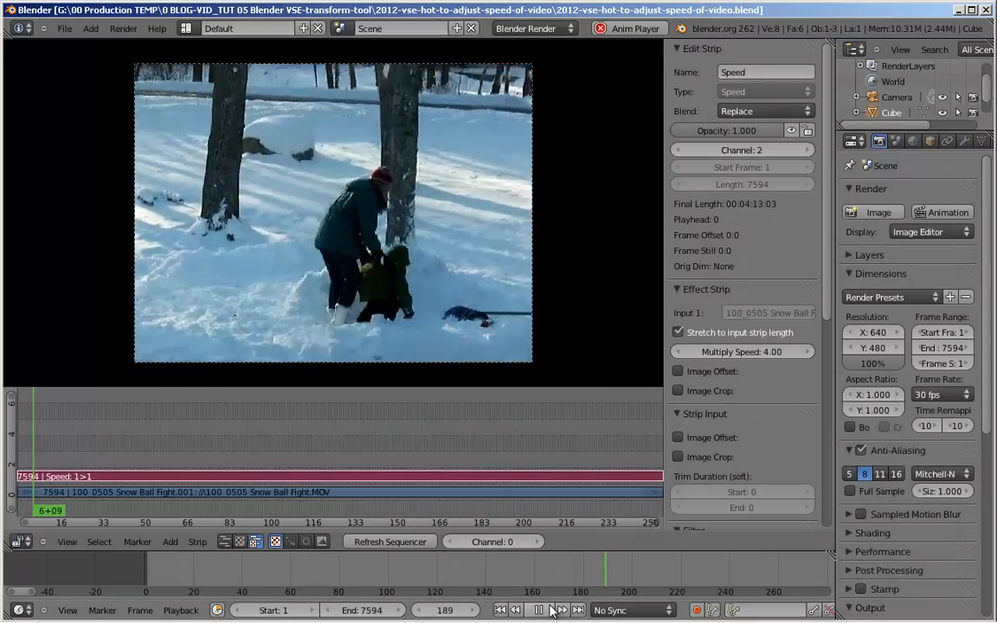
left_click(537, 609)
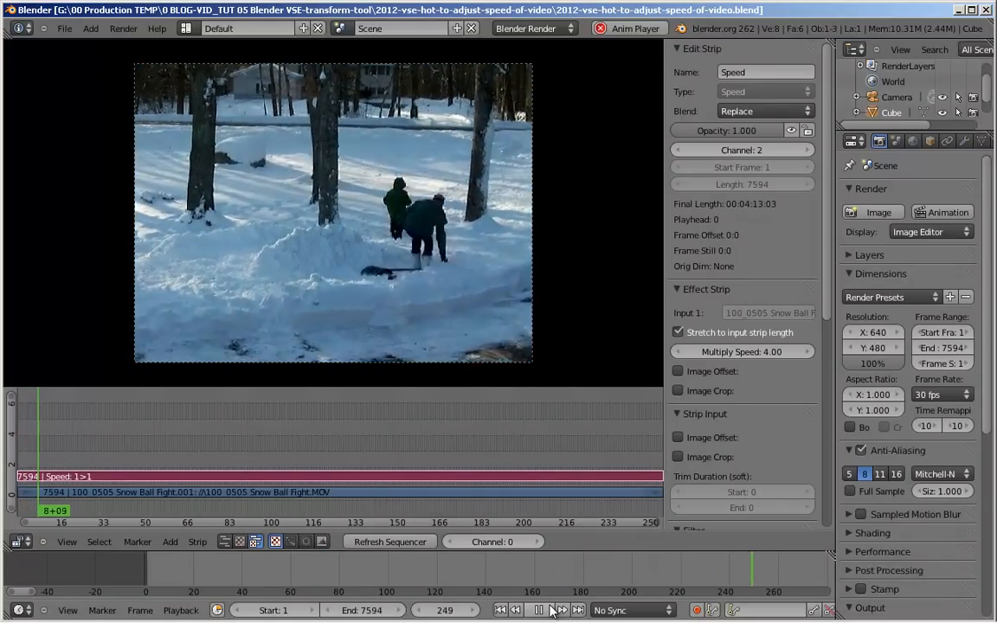
left_click(536, 609)
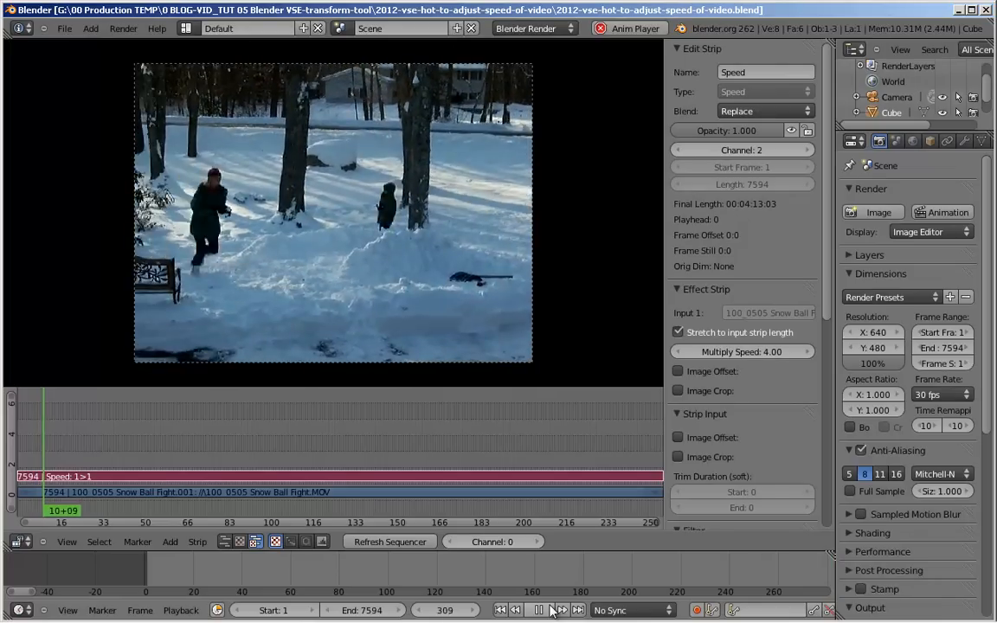
left_click(537, 610)
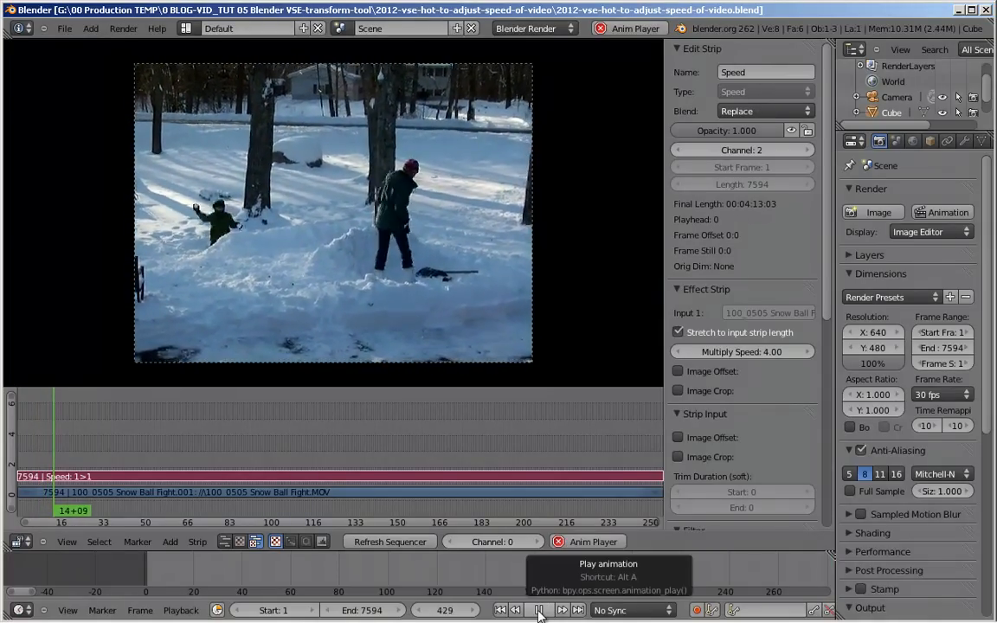
left_click(539, 609)
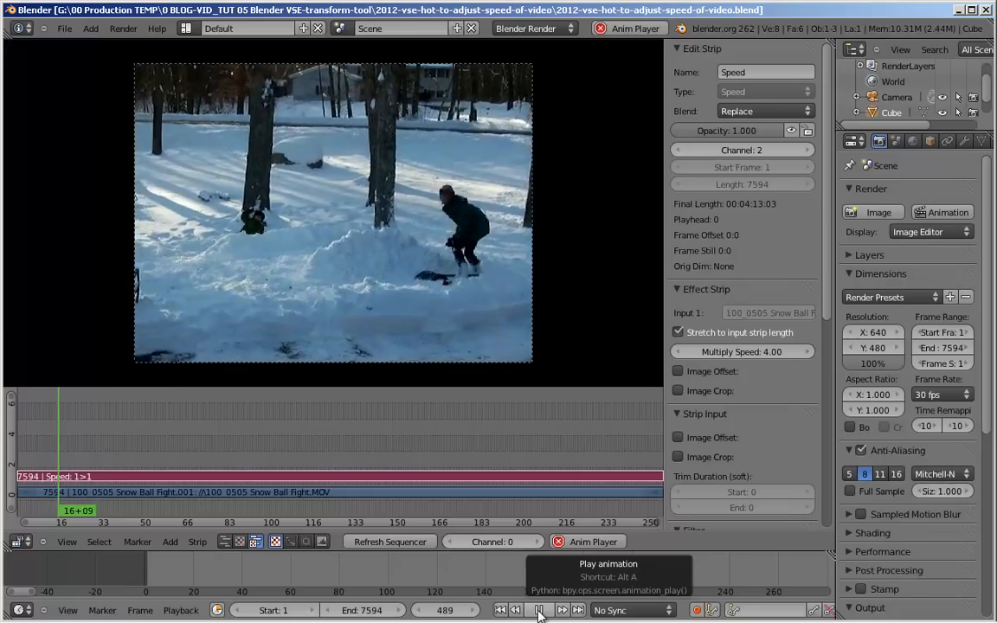
left_click(540, 610)
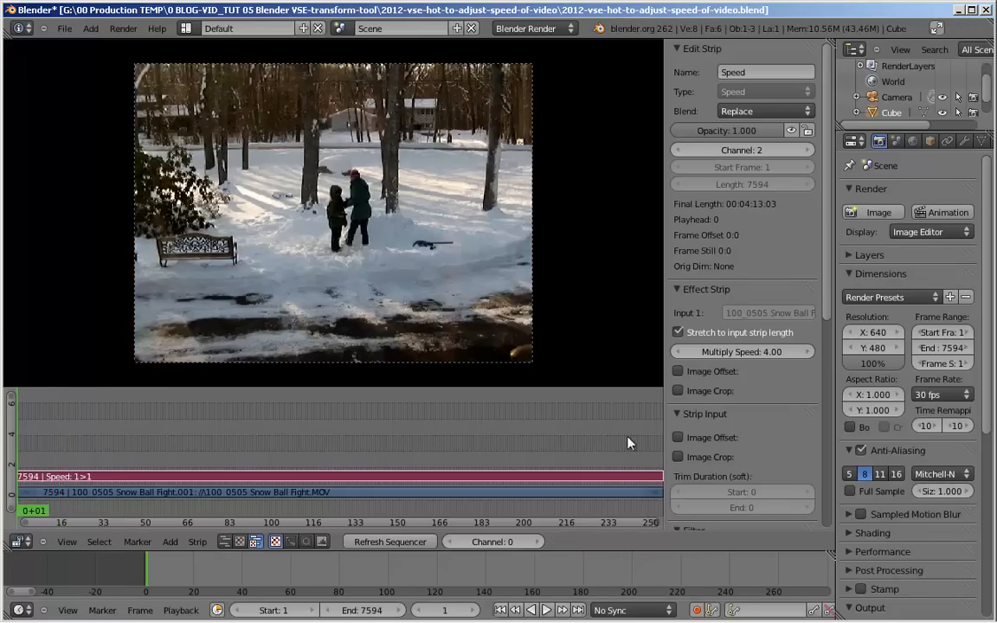
mouse_move(990, 253)
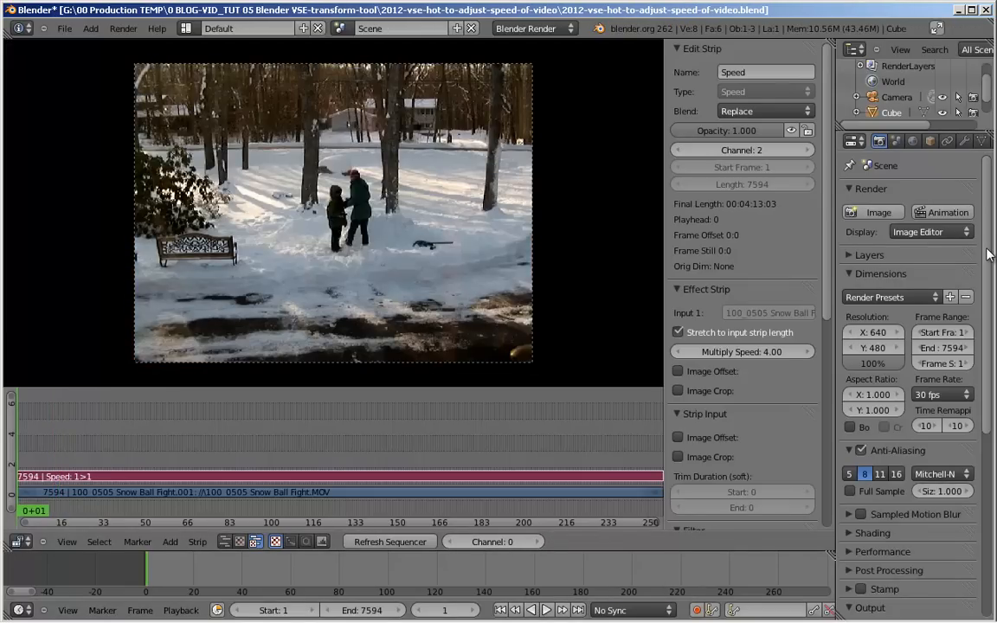
mouse_move(948, 212)
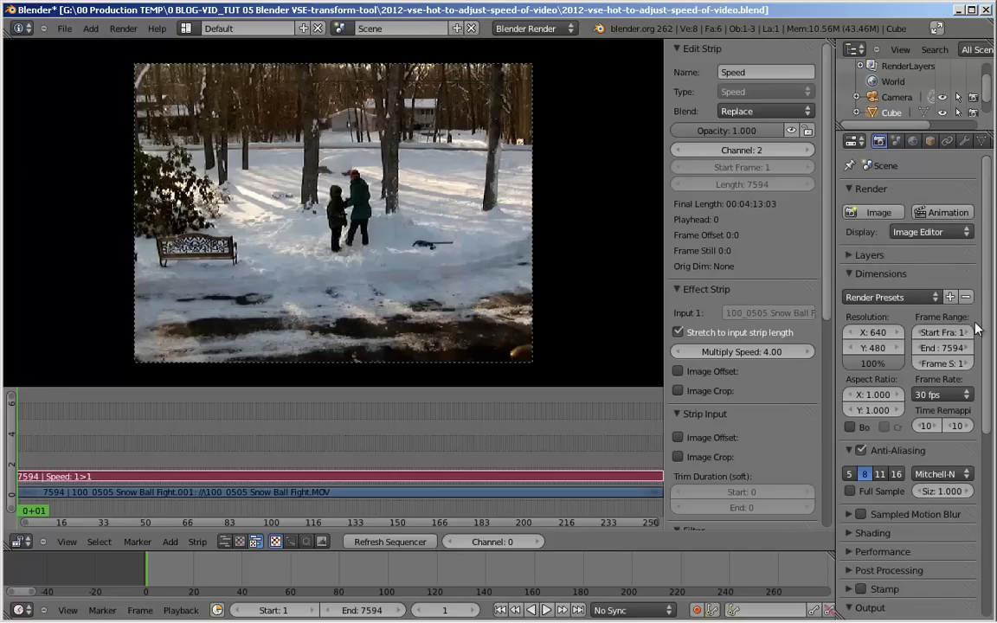
mouse_move(955, 266)
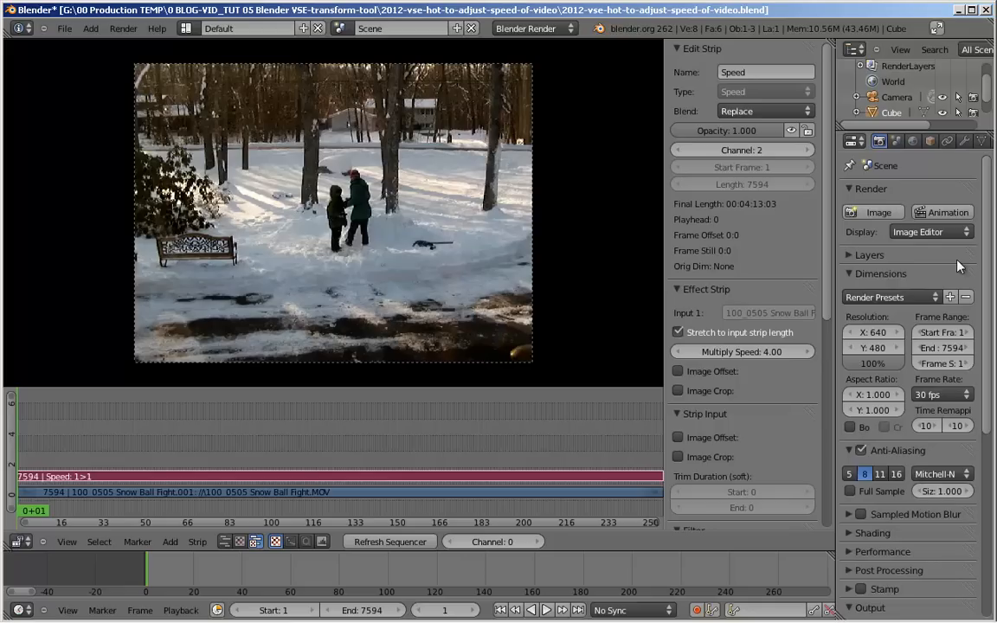
mouse_move(954, 260)
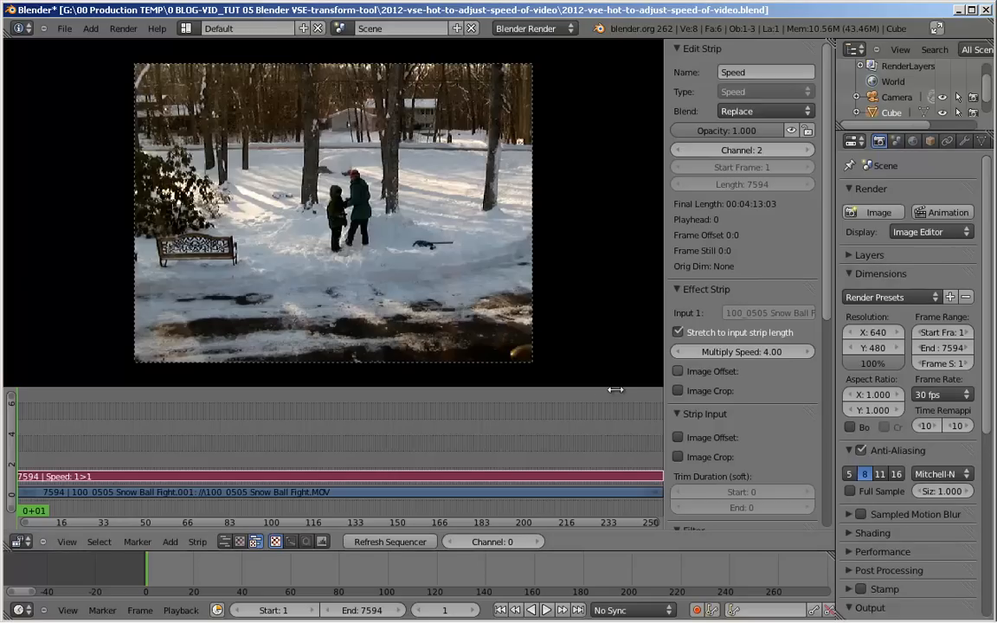
mouse_move(602, 398)
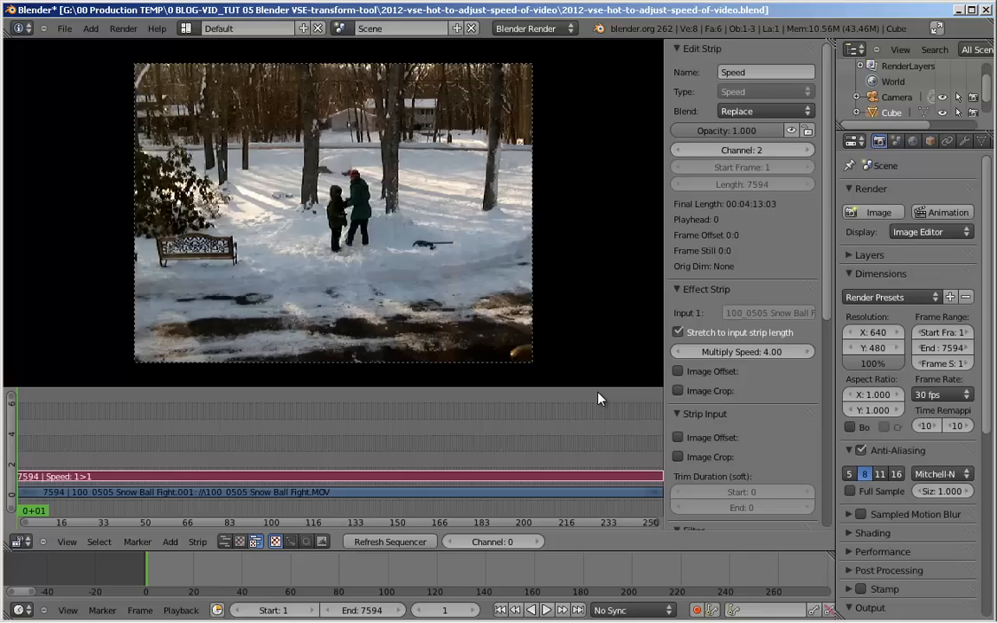
mouse_move(607, 414)
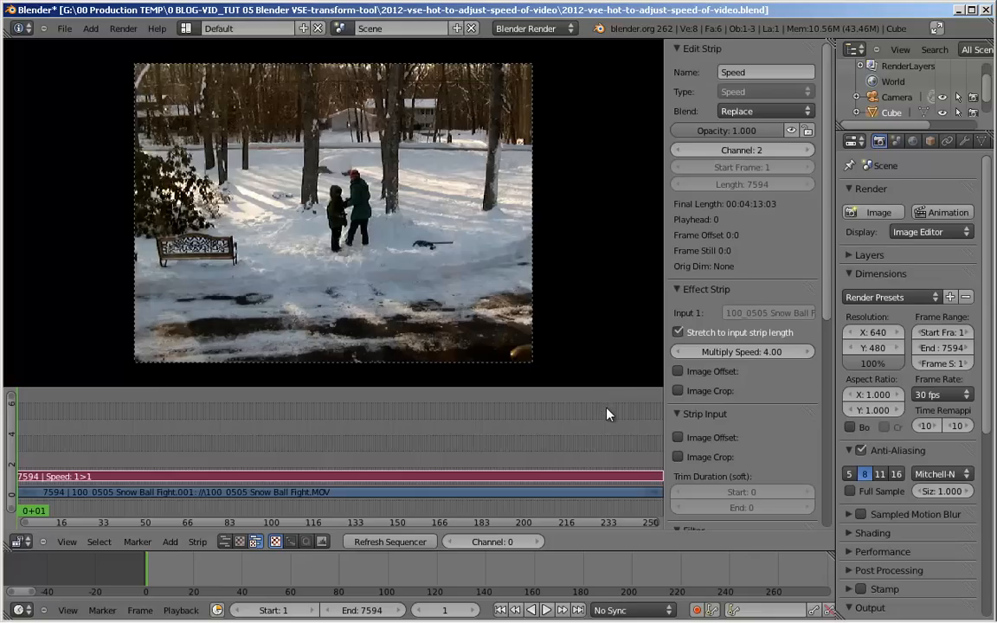